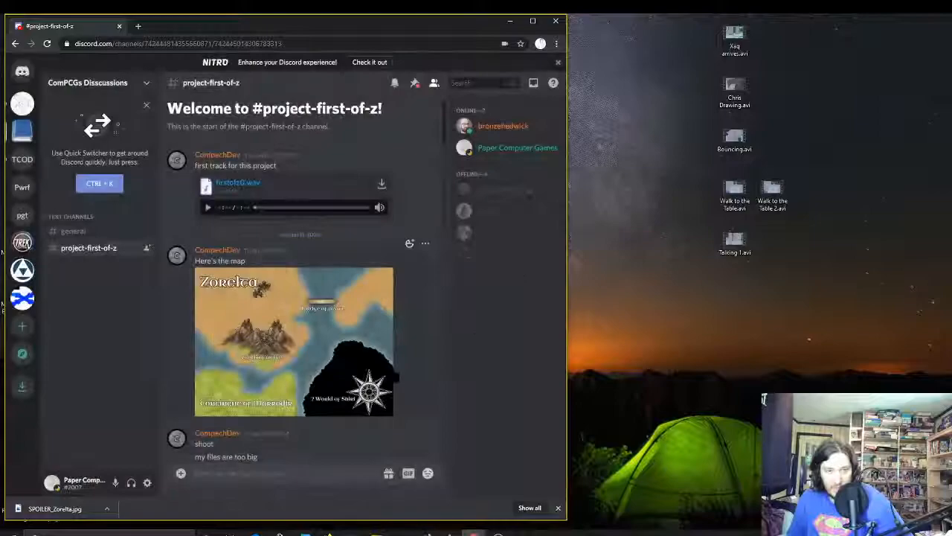
- Download the intro.7z attachment from the project-first-of-z channel
scroll("down", 3)
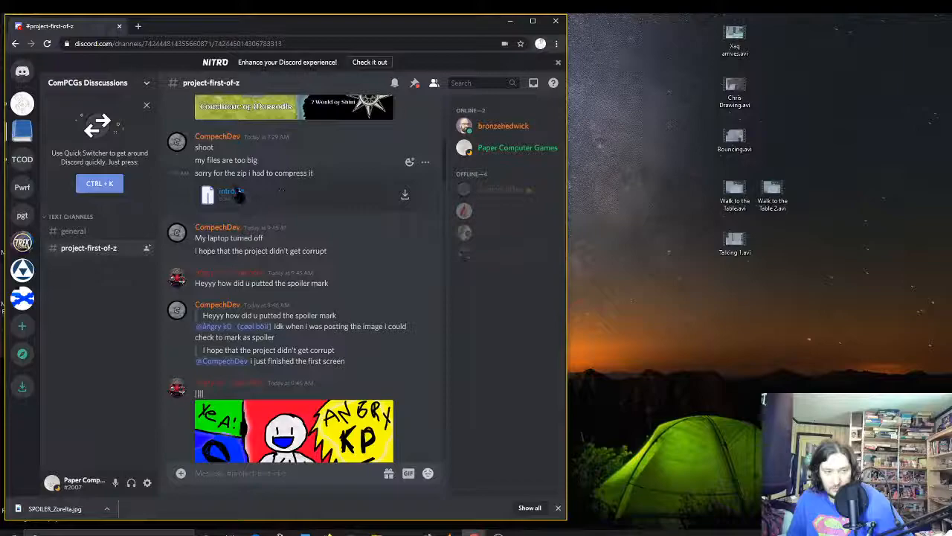
left_click(108, 509)
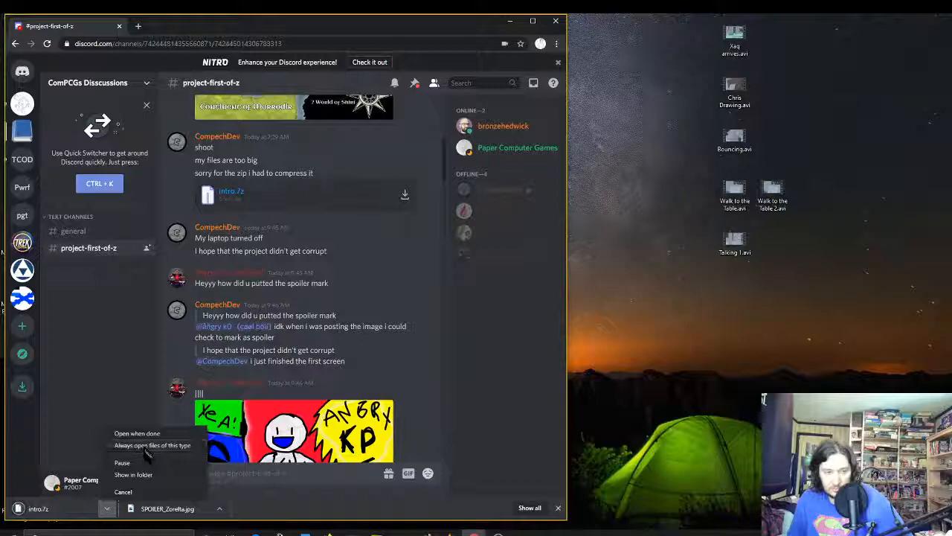
left_click(134, 473)
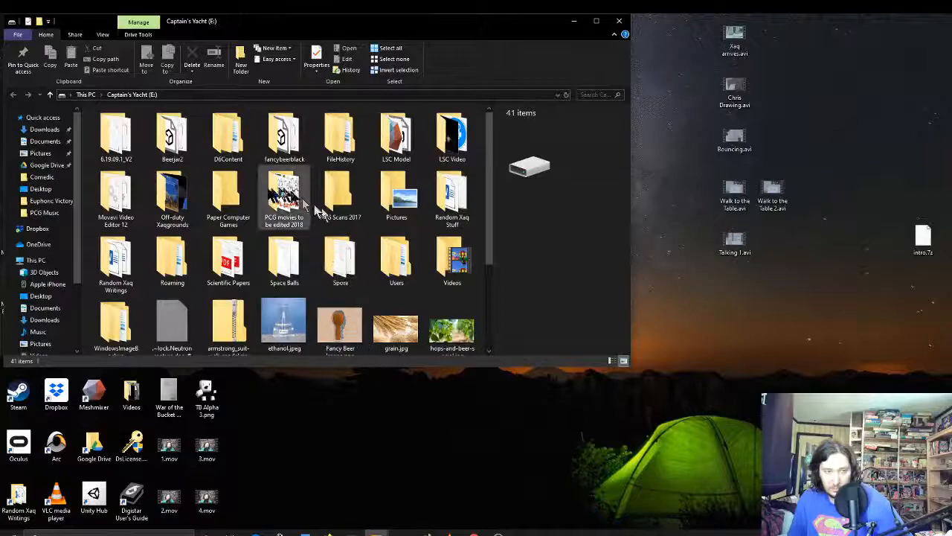
- Place intro.7z inside the Paper Computer Games folder and bring up its actions
double_click(228, 193)
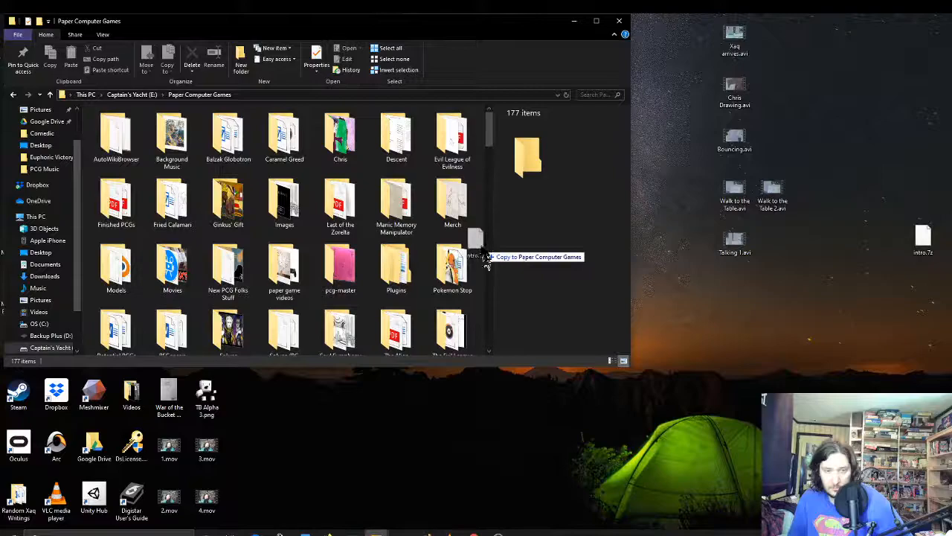
right_click(229, 320)
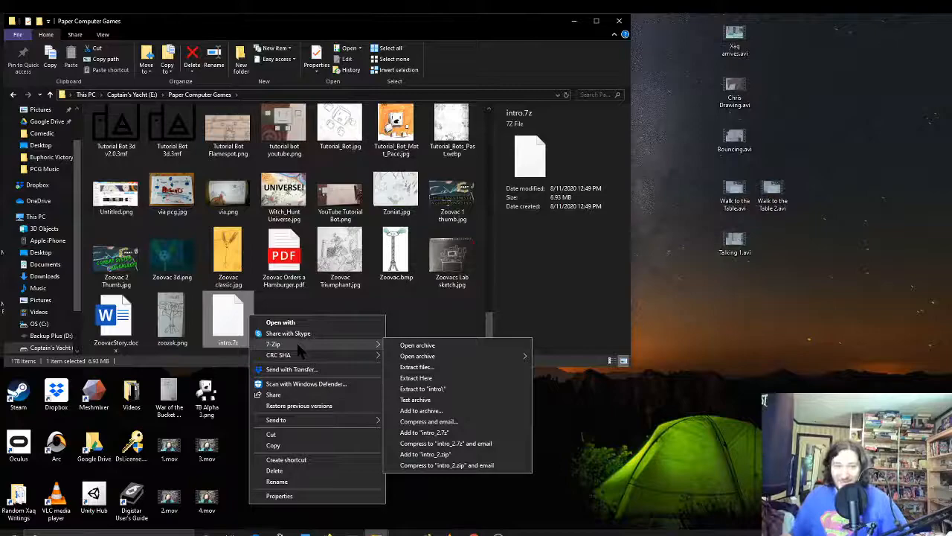
- Extract intro.7z with 7-Zip into its folder under Paper Computer Games
left_click(416, 366)
type("E:\\Paper Computer Games\\Zoretta PC game\\")
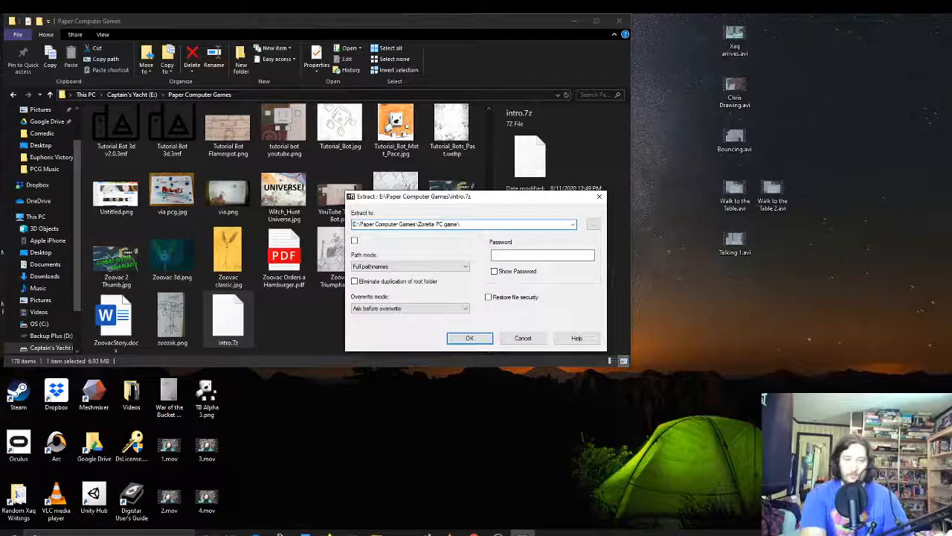
left_click(471, 338)
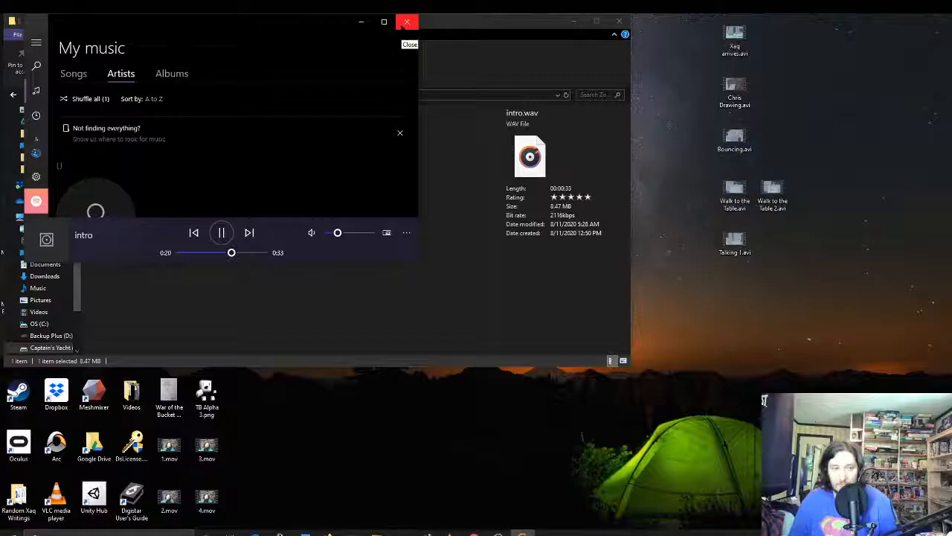
- Close Groove Music after intro.wav finishes playing
left_click(408, 21)
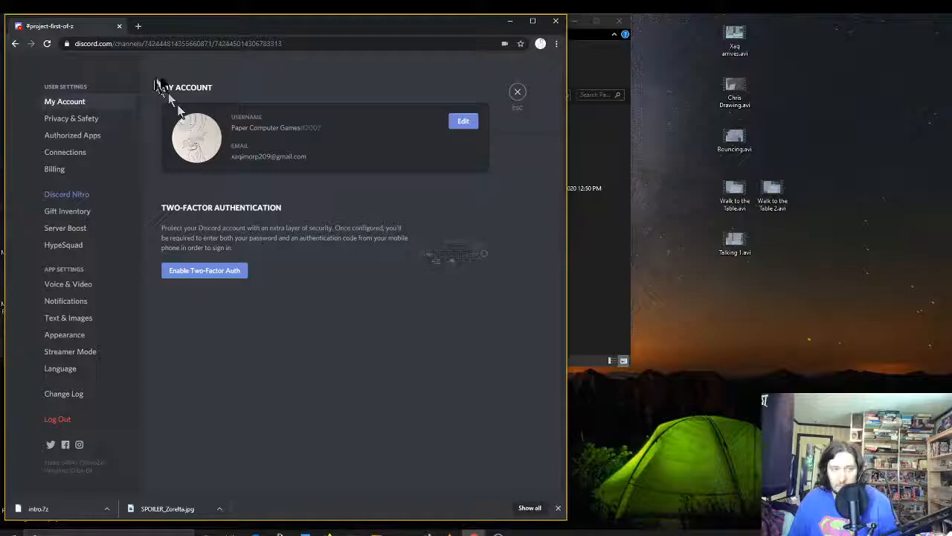
- Leave the account settings and read back through the channel history
left_click(517, 92)
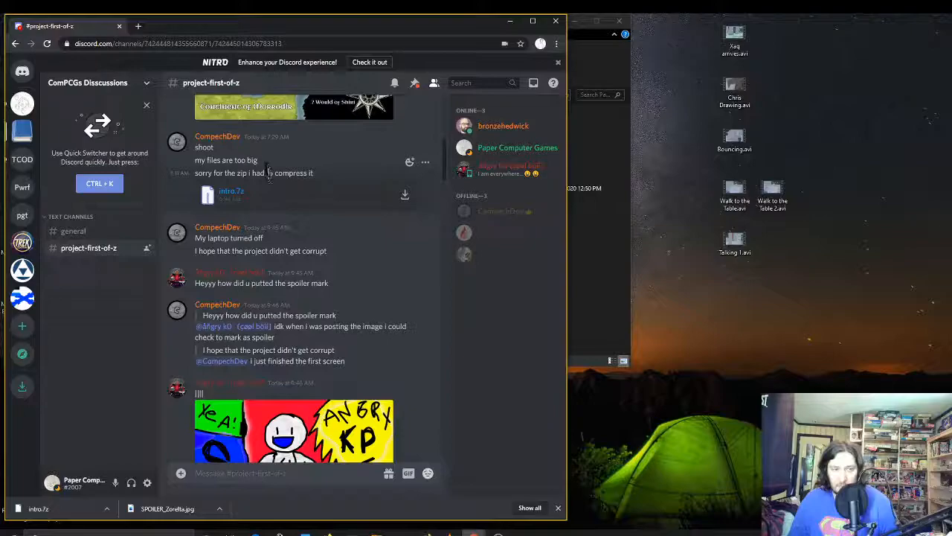
mouse_move(351, 358)
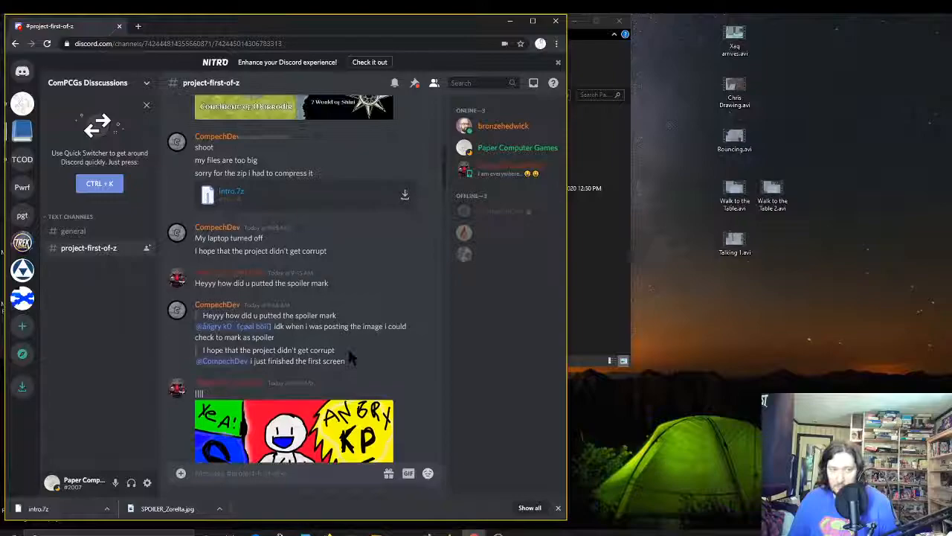
scroll("up", 3)
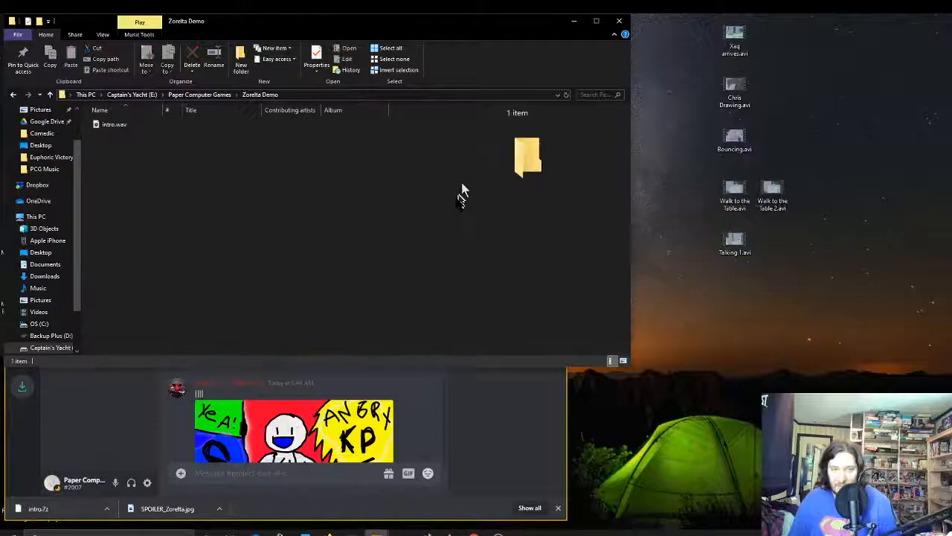
left_click(113, 125)
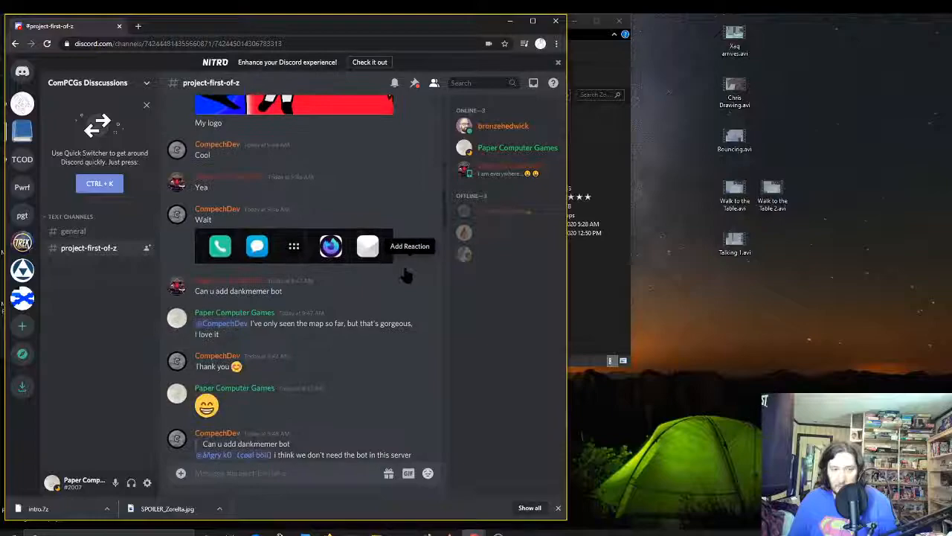
- Scroll down to the compech.itch.io/zoretla link and go to the demo's itch.io page
scroll("down", 3)
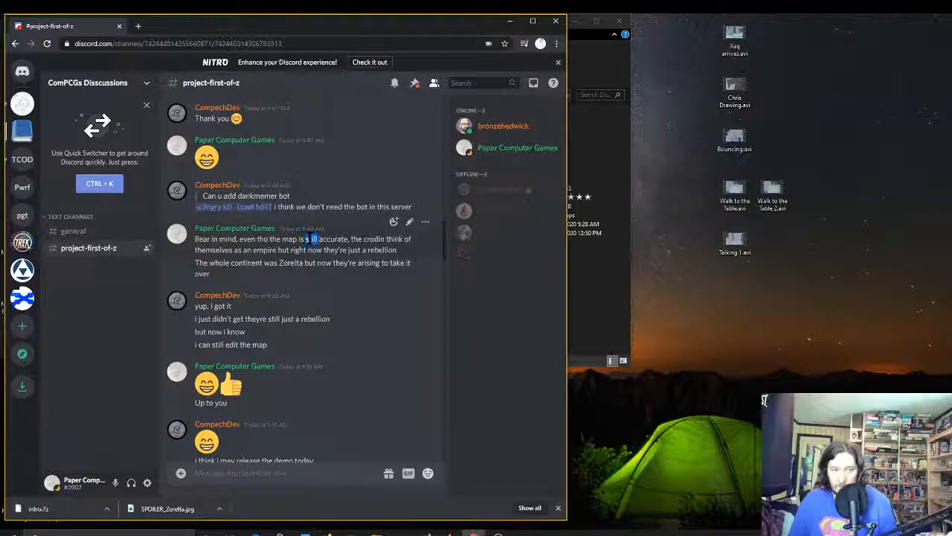
scroll("down", 3)
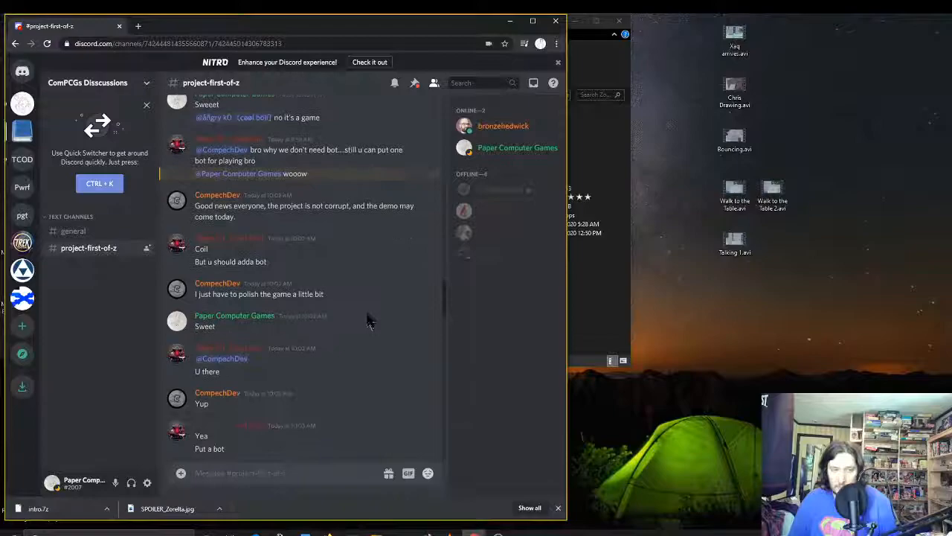
scroll("down", 3)
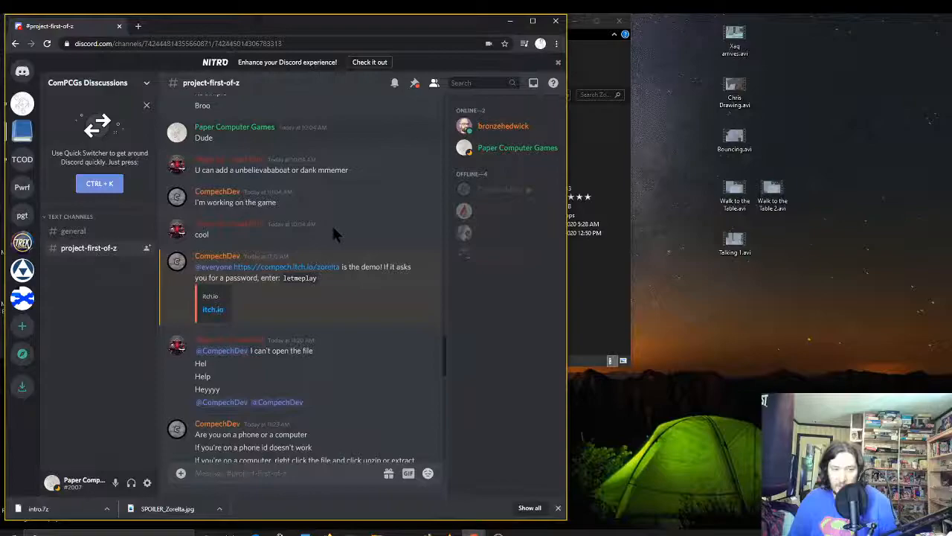
left_click(214, 308)
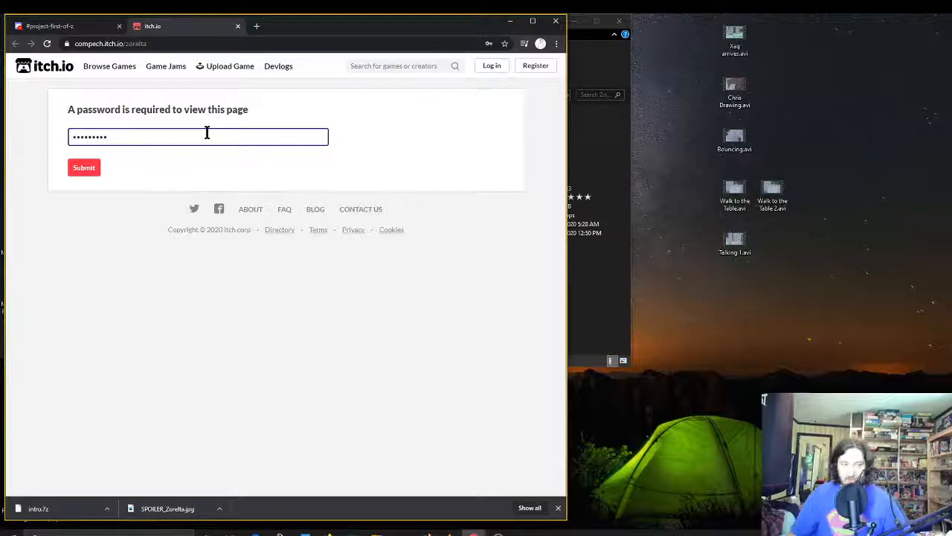
- Unlock The Last of Zorelta page with the password and download TLOZO.7z
left_click(83, 166)
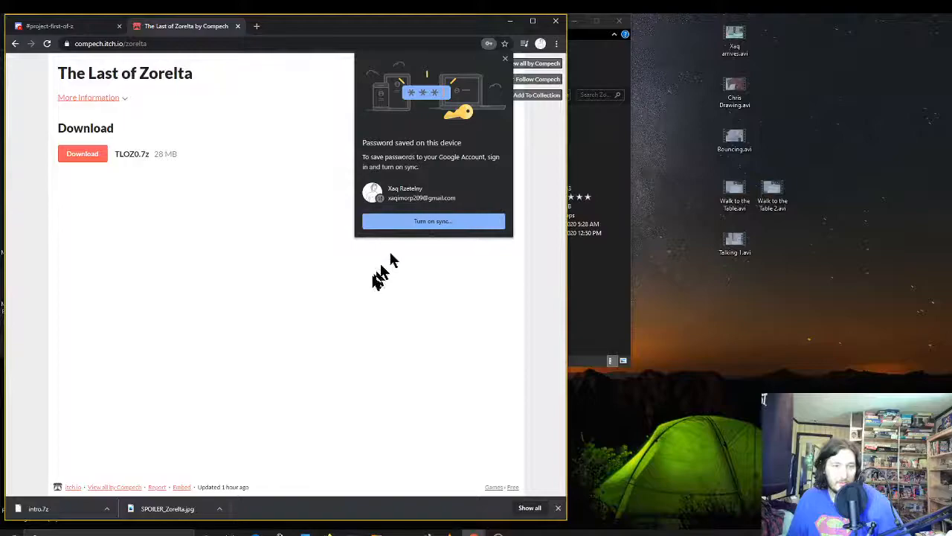
left_click(82, 154)
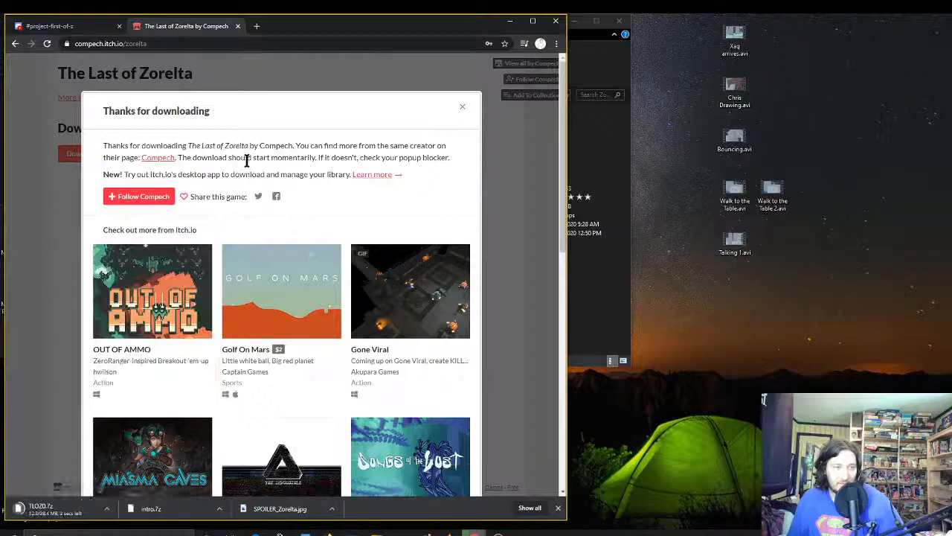
mouse_move(246, 207)
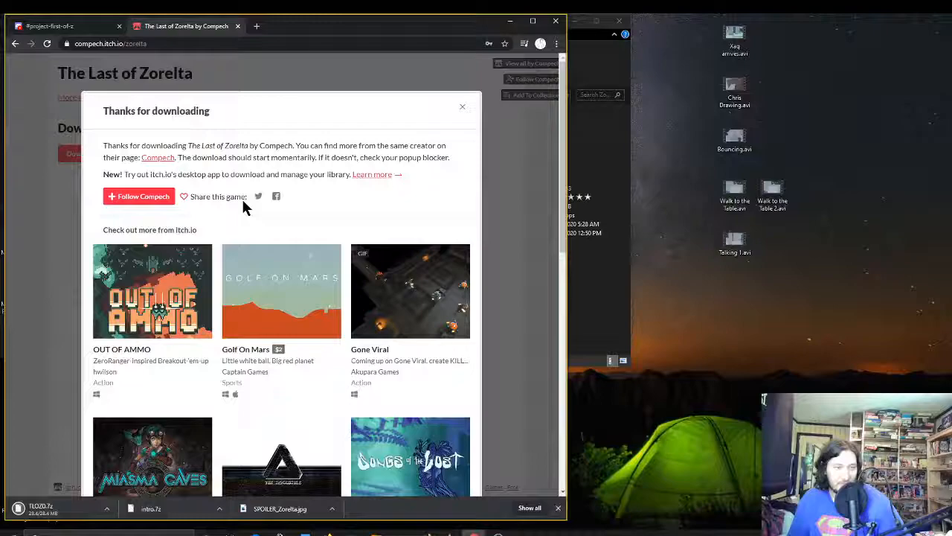
left_click(138, 197)
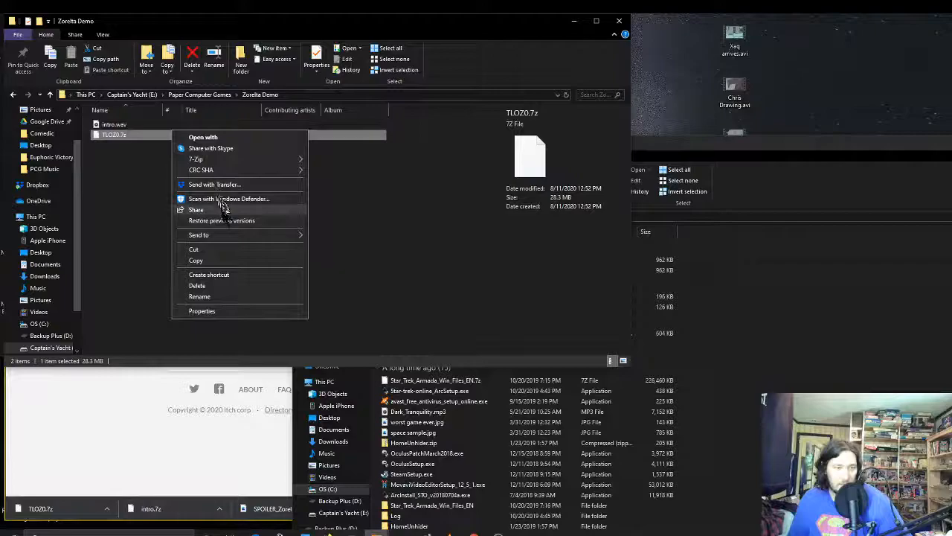
- Extract TLOZO.7z into a TLOZO folder inside Zorelta Demo
left_click(197, 157)
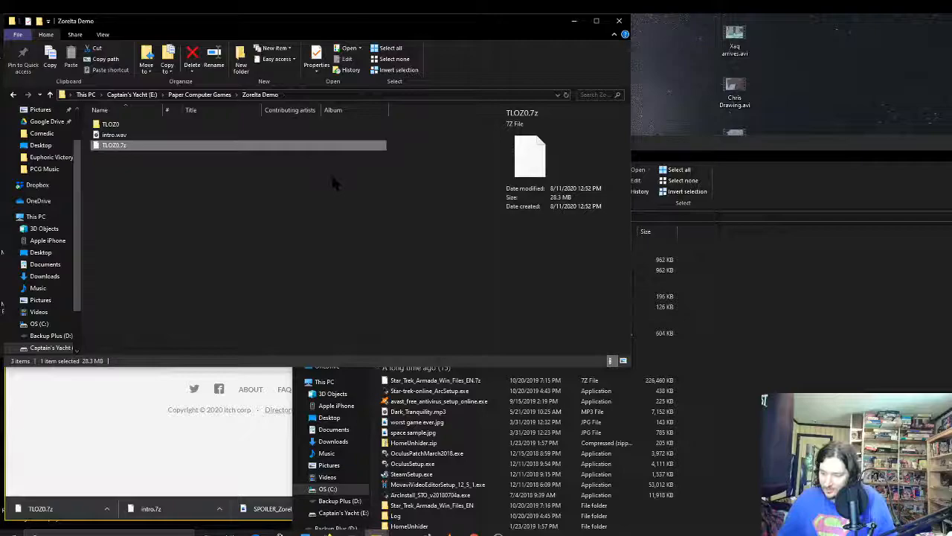
- Enter the TLOZO game folder and peek inside TheLastOfTheZorelta_Data and MonoBleedingEdge
double_click(110, 124)
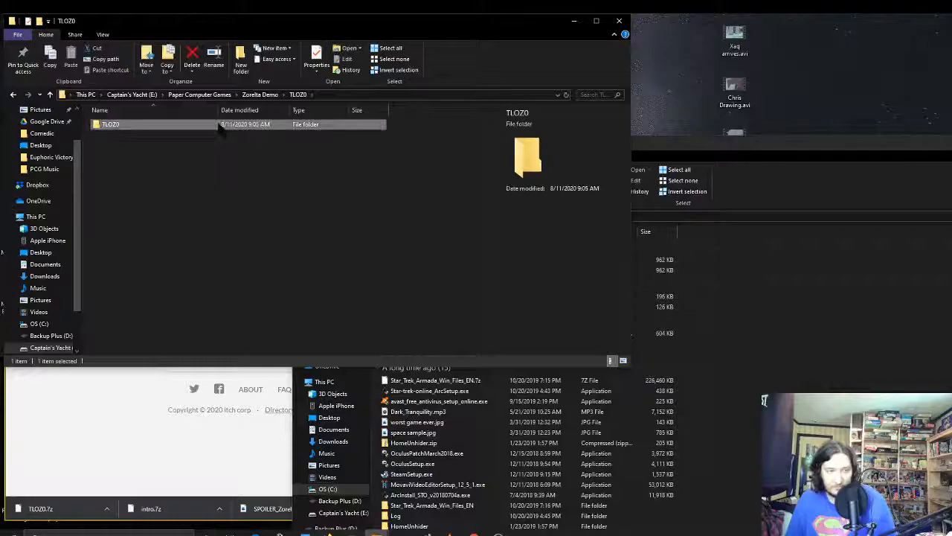
double_click(110, 125)
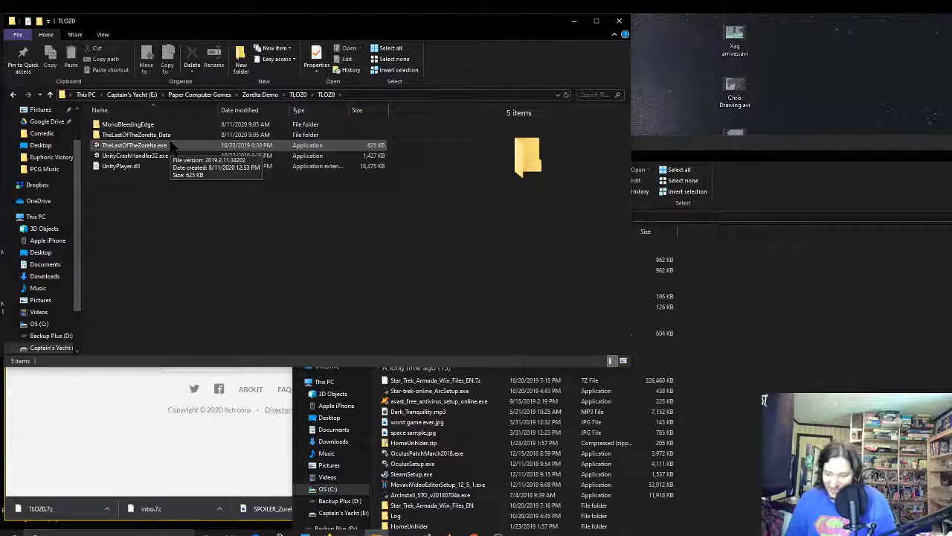
double_click(136, 133)
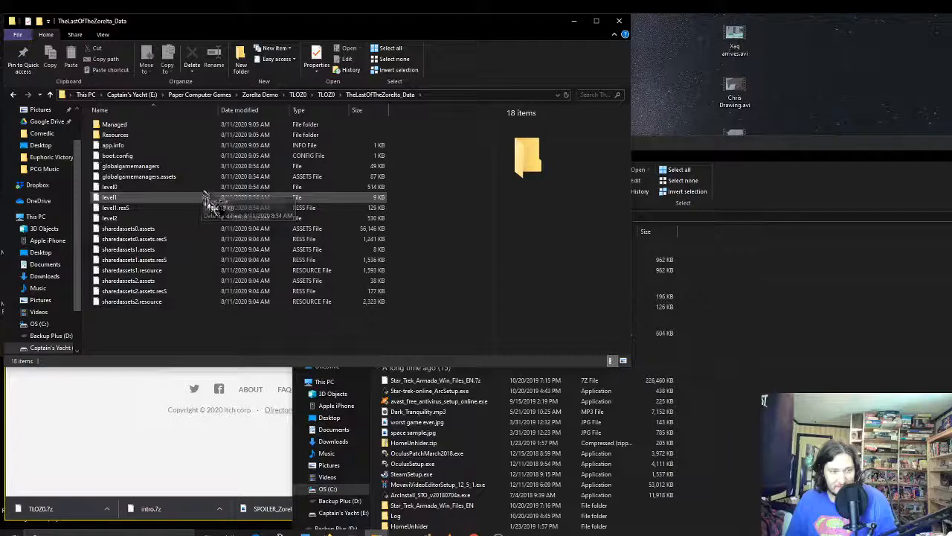
left_click(11, 95)
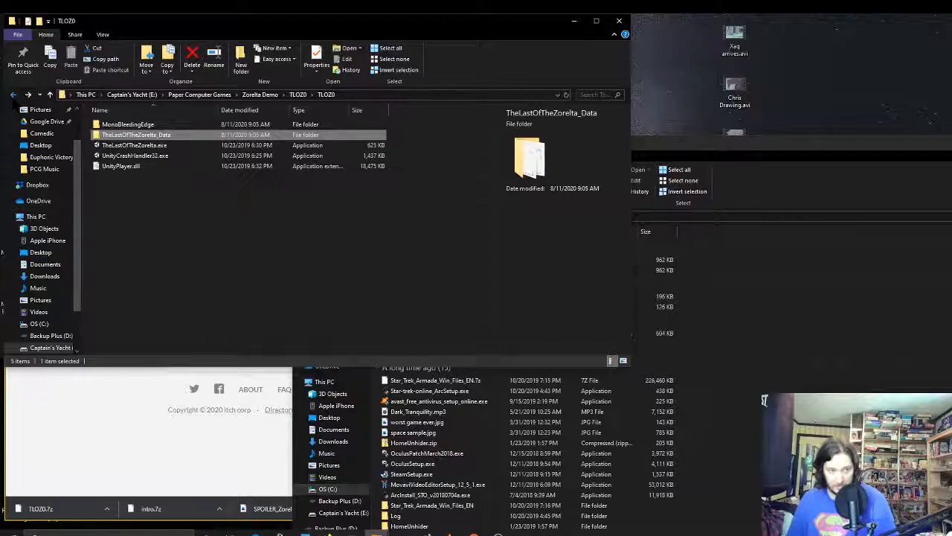
double_click(128, 125)
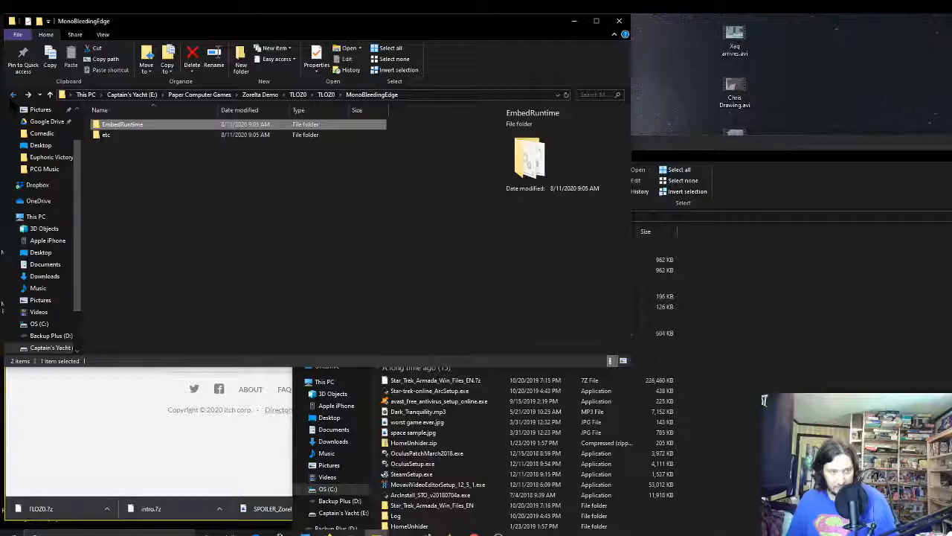
left_click(12, 96)
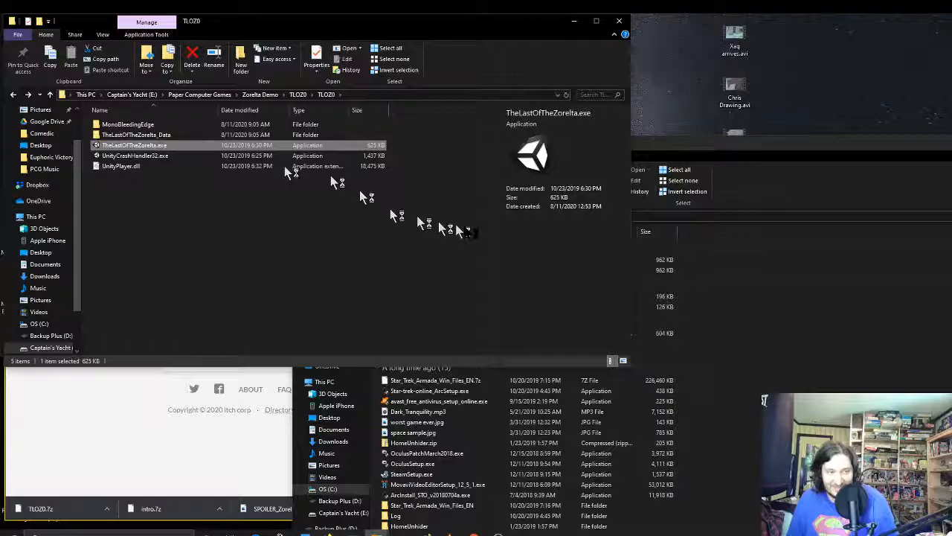
- Launch TheLastOfTheZorelta.exe to reach the title screen
double_click(134, 146)
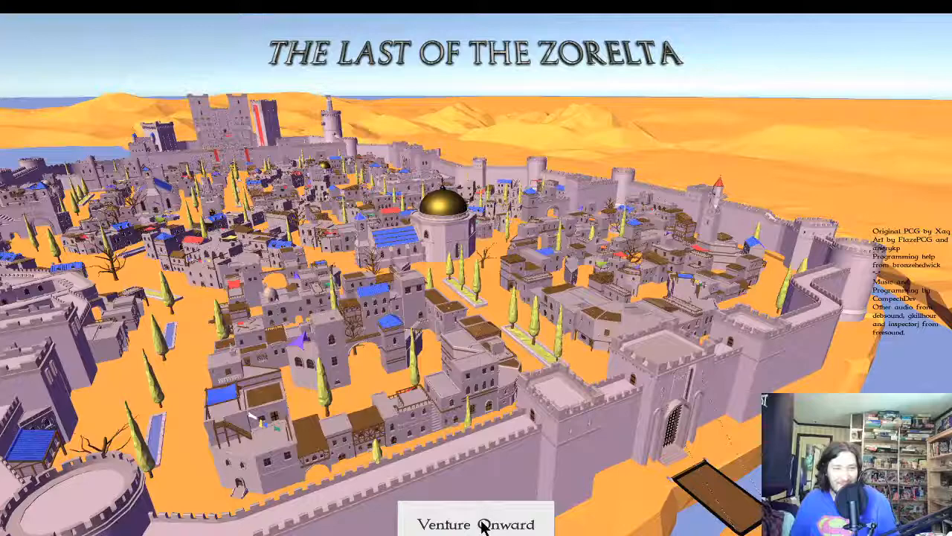
left_click(476, 524)
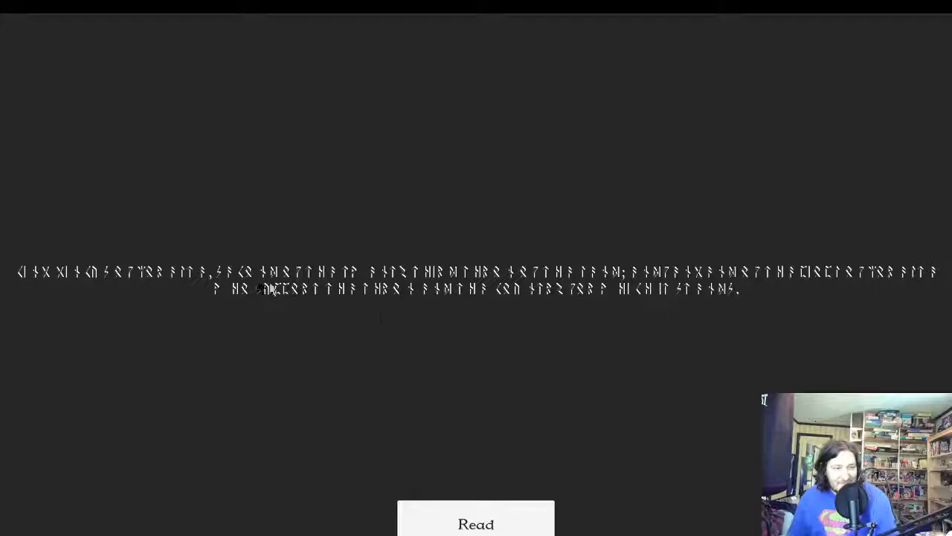
mouse_move(52, 301)
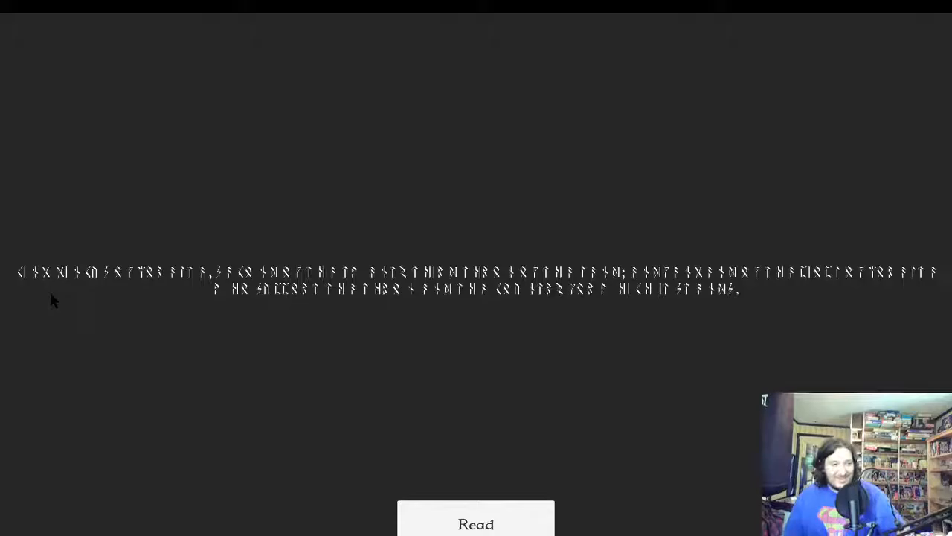
- Read the runic message to continue to the End of Demo screen
left_click(476, 524)
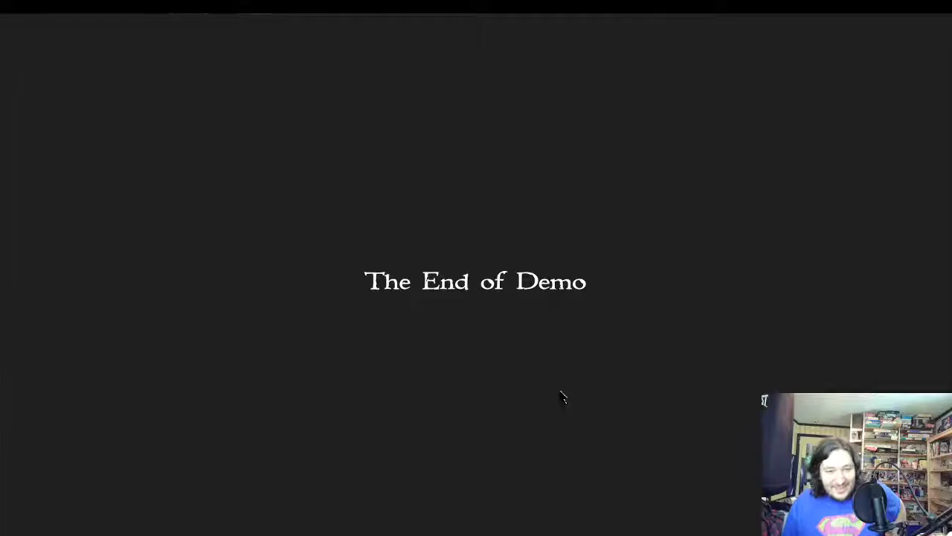
mouse_move(547, 112)
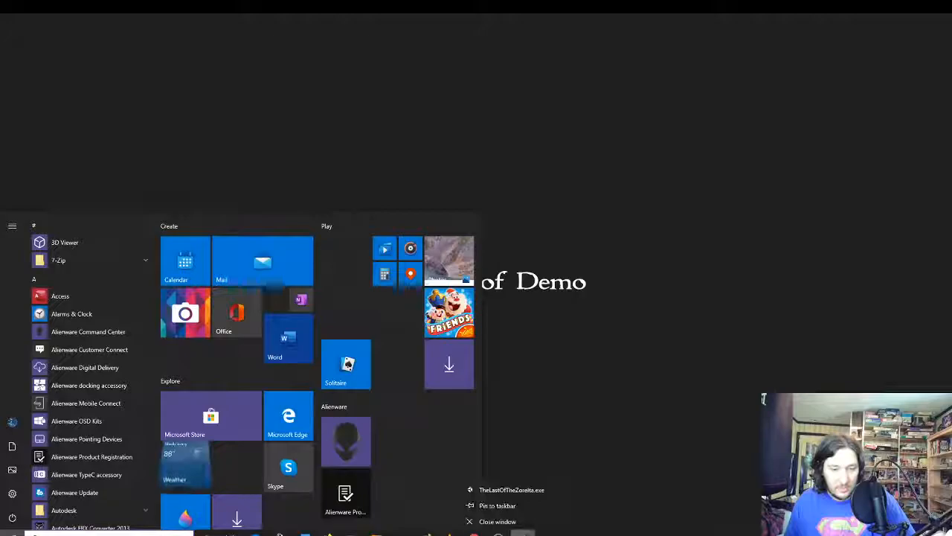
- Close the game window and relaunch TheLastOfTheZorelta.exe to its title screen
left_click(489, 489)
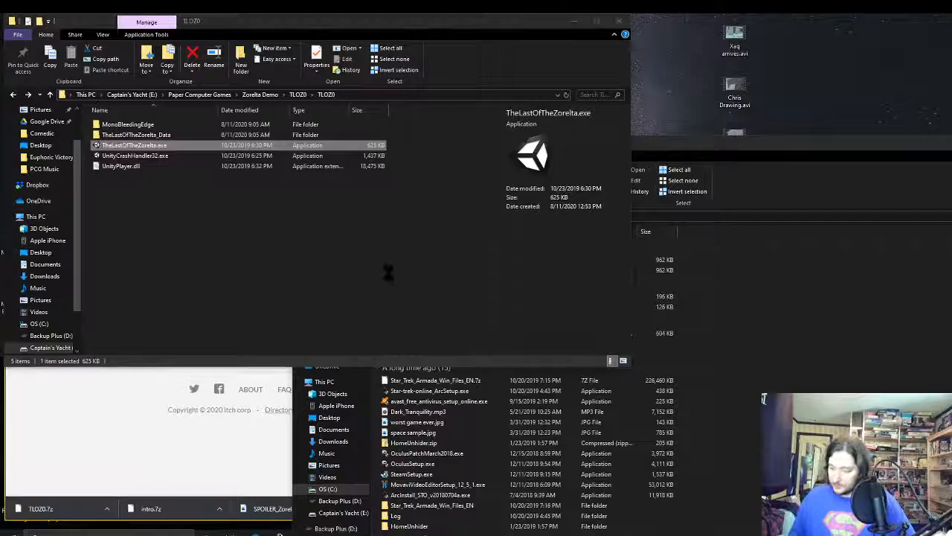
double_click(134, 146)
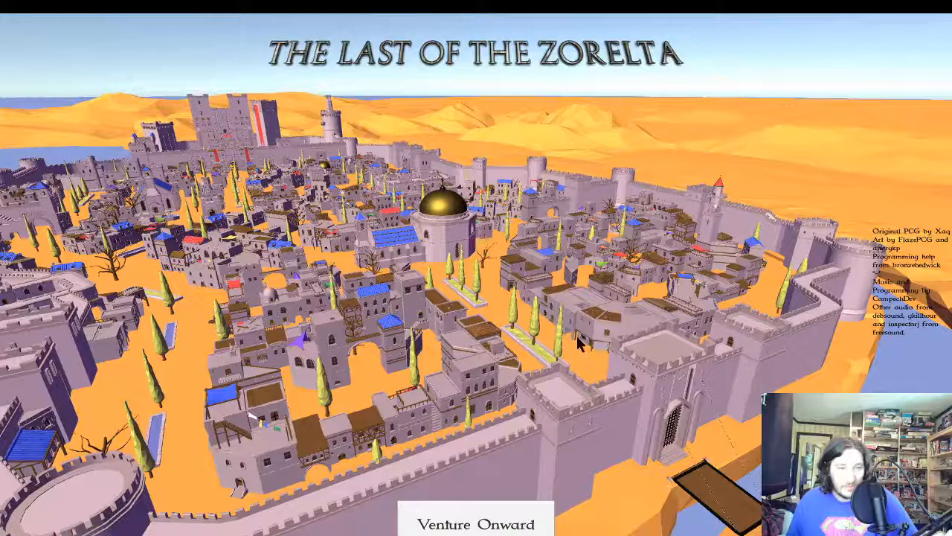
- Venture Onward to begin the adventure again from the title screen
left_click(477, 523)
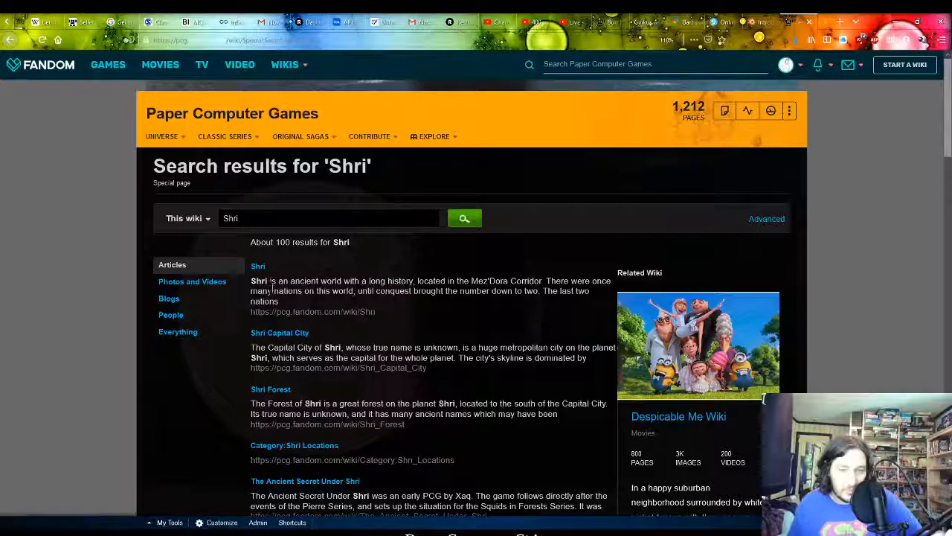
- View the Shri article's hand-drawn Shri Map.jpg enlarged, then return to the game
left_click(257, 265)
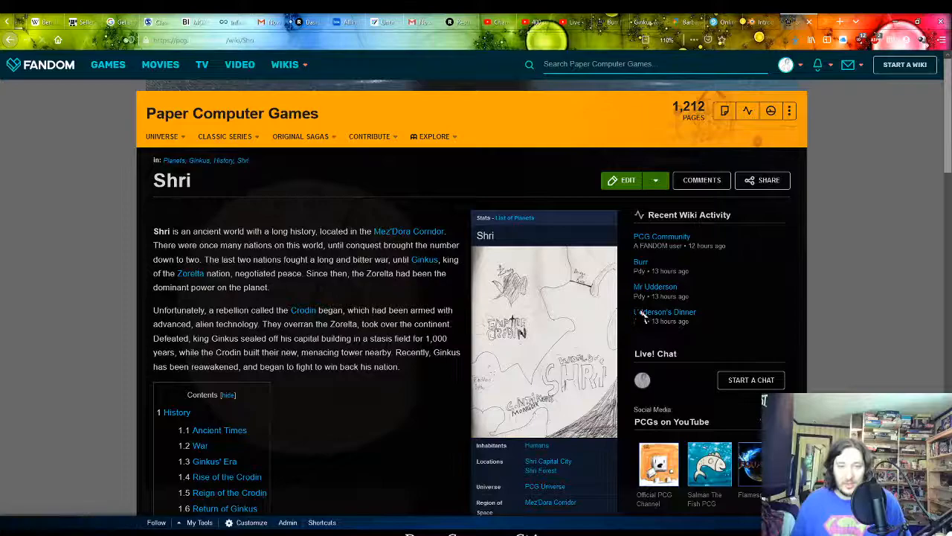
left_click(544, 342)
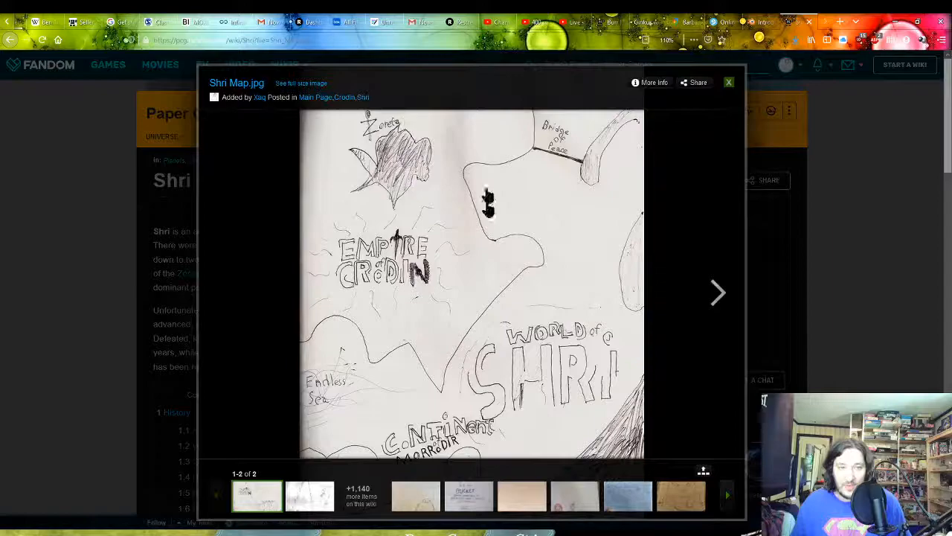
left_click(301, 84)
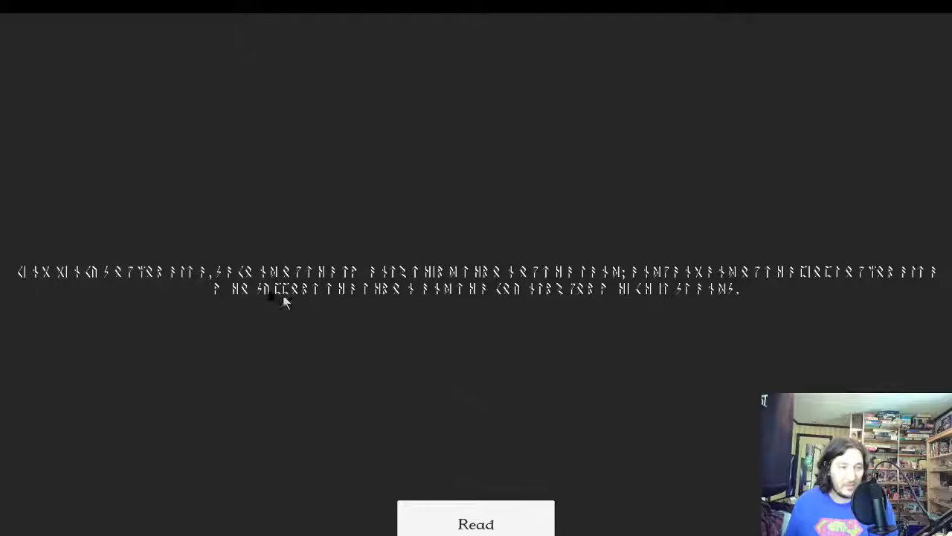
- Read the runic message's translation and proceed to the castle courtyard scene
left_click(476, 524)
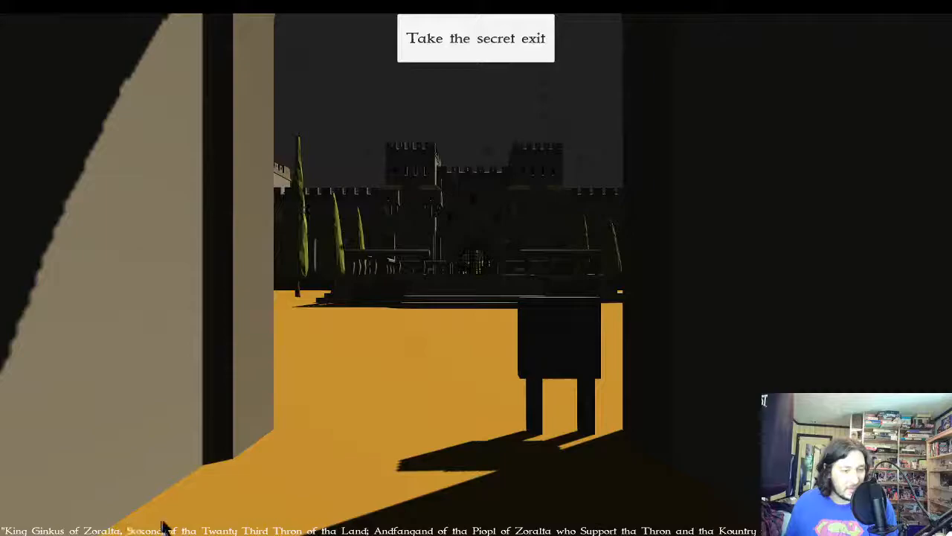